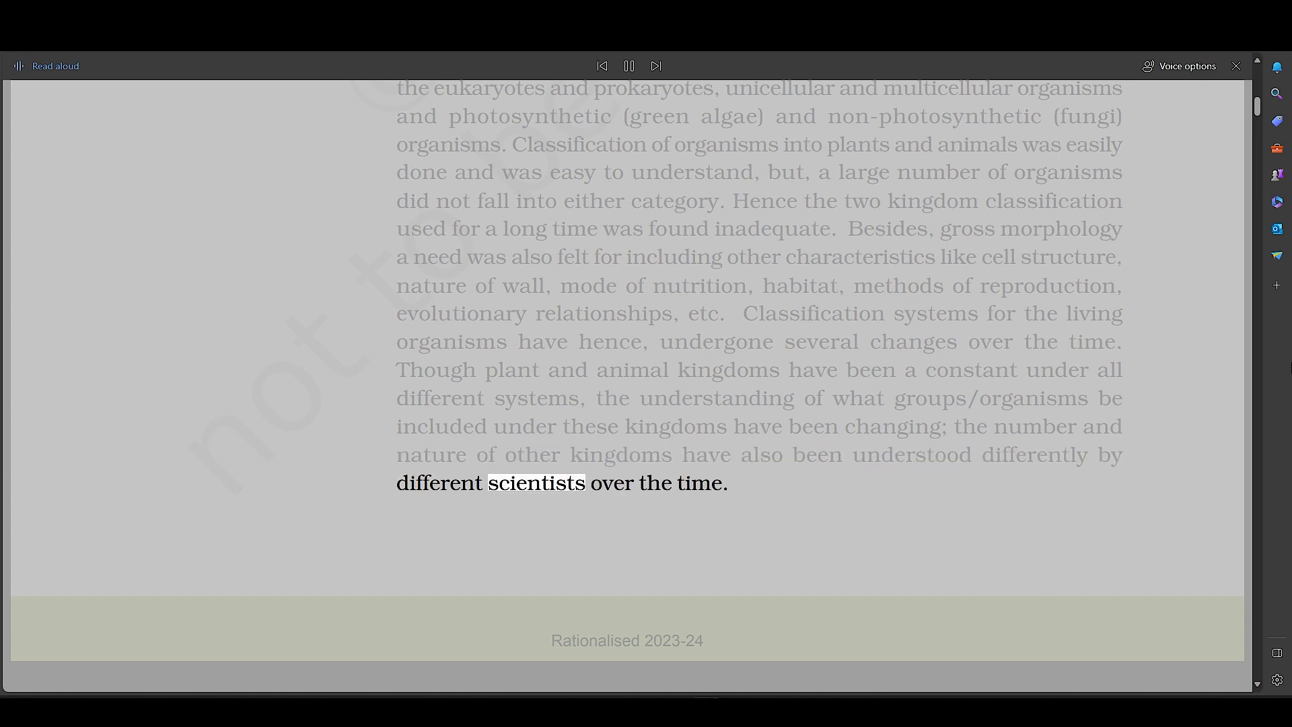
# Step: Scroll down so the introduction page stays in view while Read Aloud finishes it
pyautogui.scroll(-3)
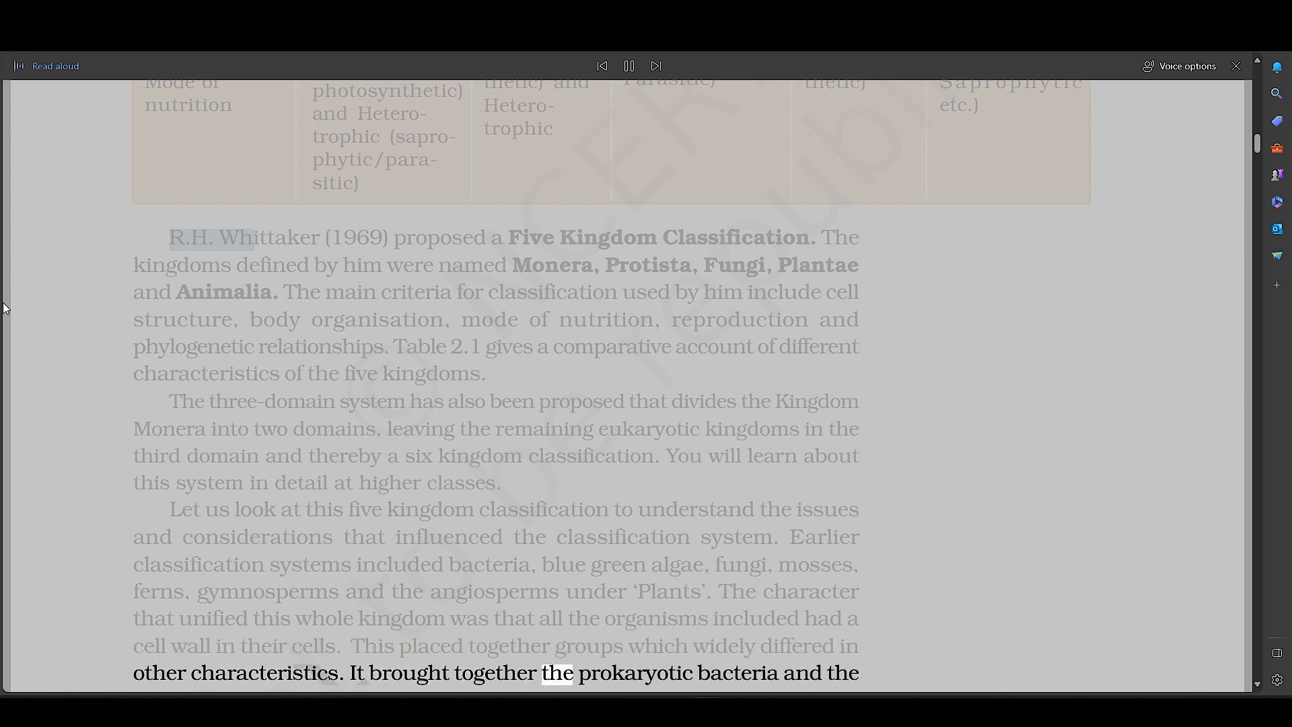
# Step: Scroll down to follow Read Aloud through Whittaker's Five Kingdom Classification to the end of page 11
pyautogui.scroll(-3)
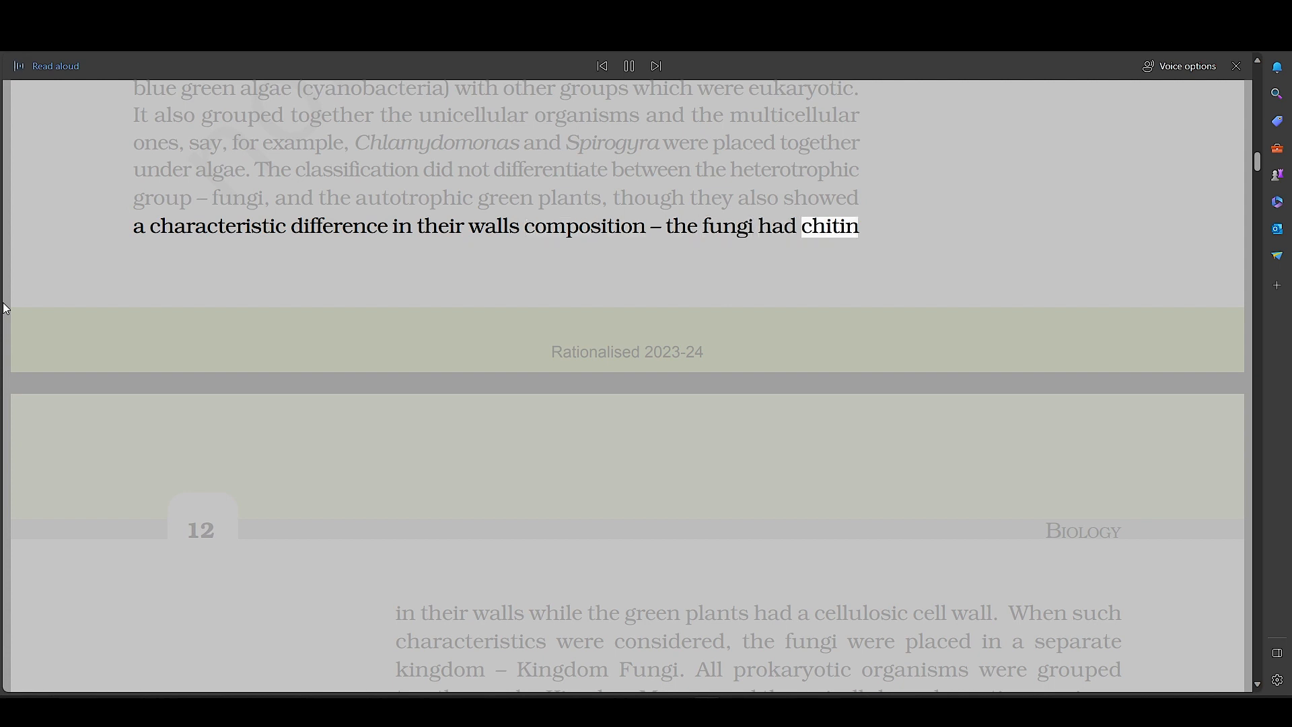
pyautogui.scroll(-3)
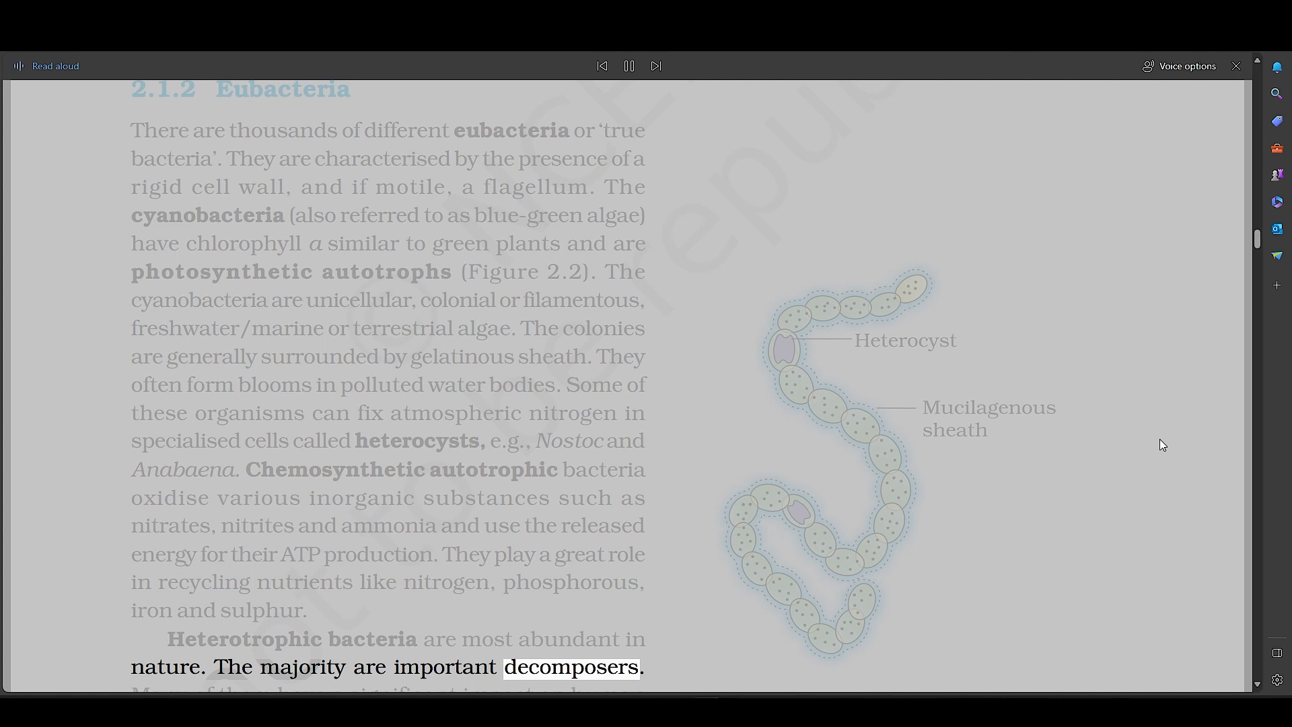
# Step: Scroll down onto page 14 as Read Aloud reaches 'Bacteria reproduce mainly by fission'
pyautogui.scroll(-3)
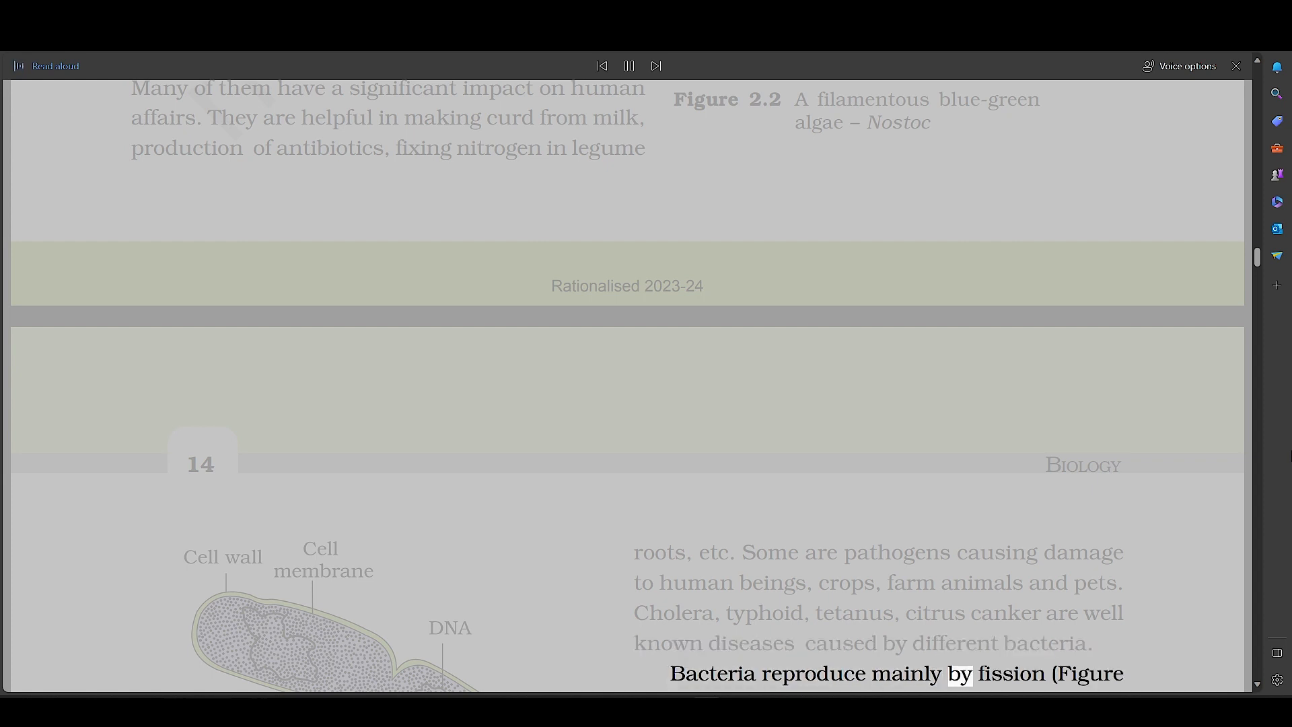
# Step: Scroll down past Figure 2.3 and Mycoplasma into section 2.2 Kingdom Protista
pyautogui.scroll(-3)
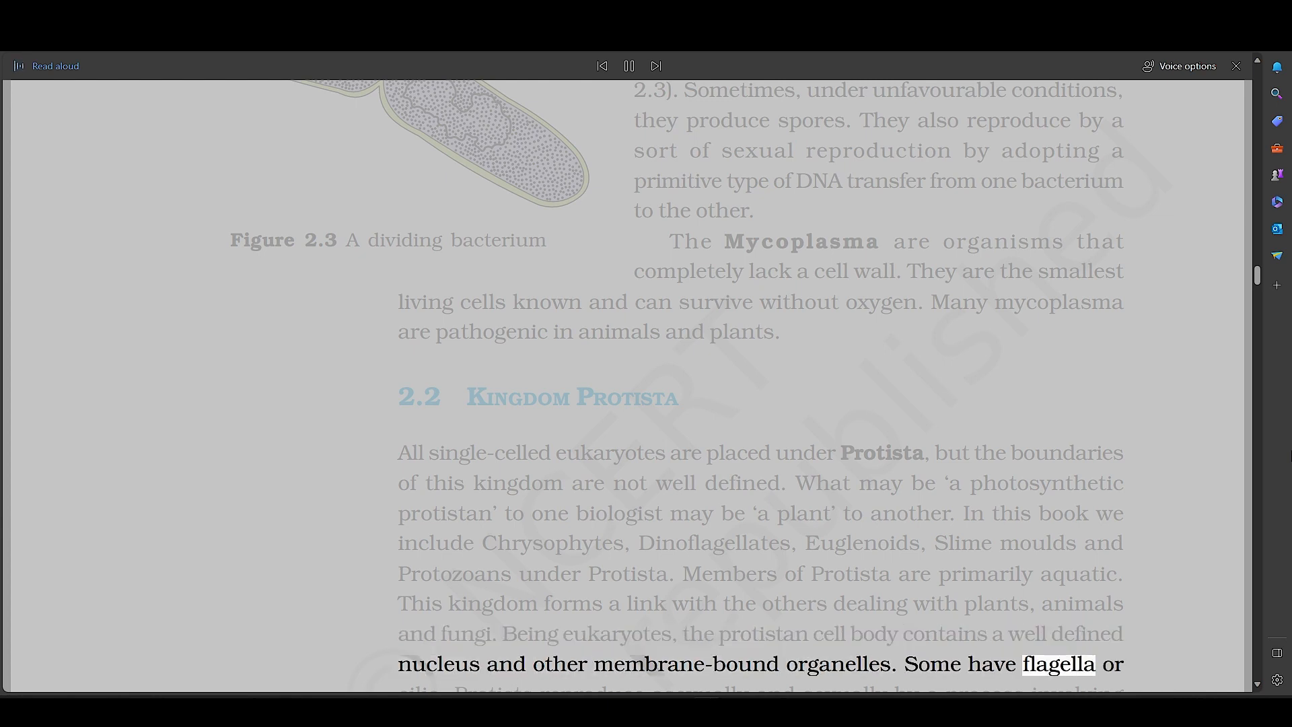
# Step: Scroll down to follow Read Aloud through section 2.2.1 Chrysophytes to the diatoms line
pyautogui.scroll(-3)
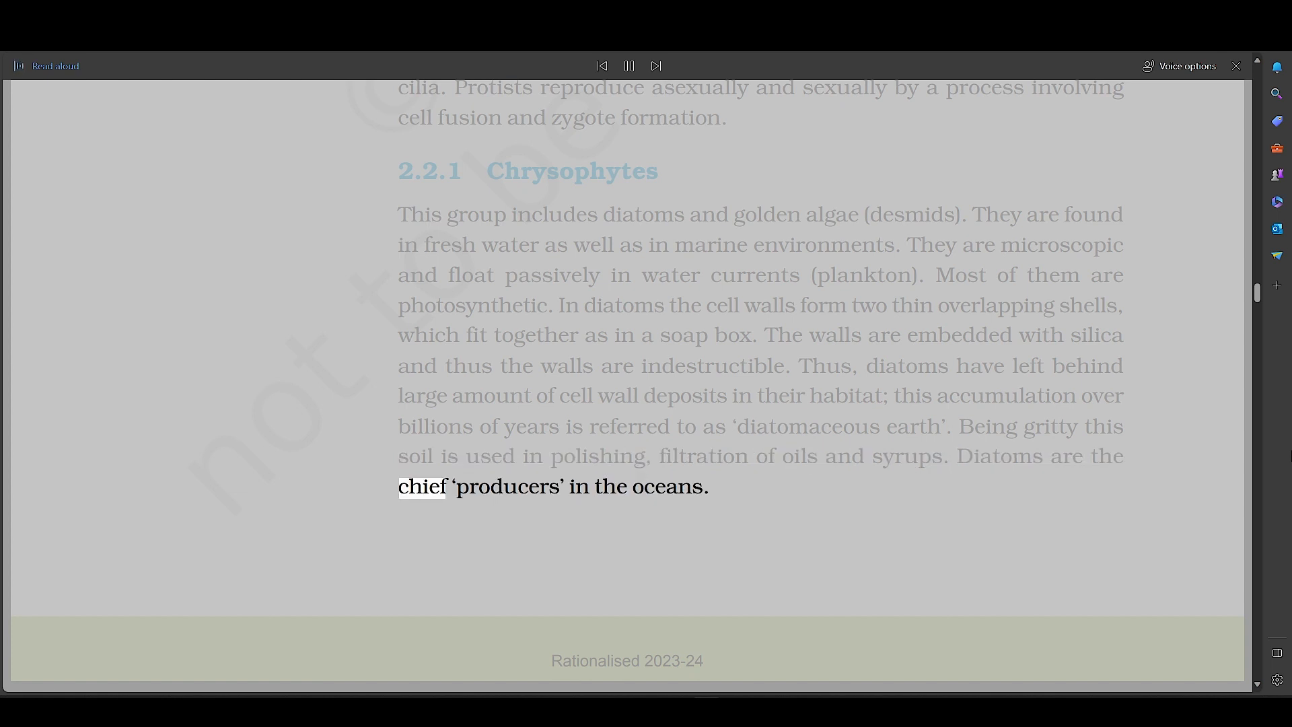
# Step: Scroll down onto page 15 as Read Aloud reads section 2.2.2 Dinoflagellates
pyautogui.scroll(-3)
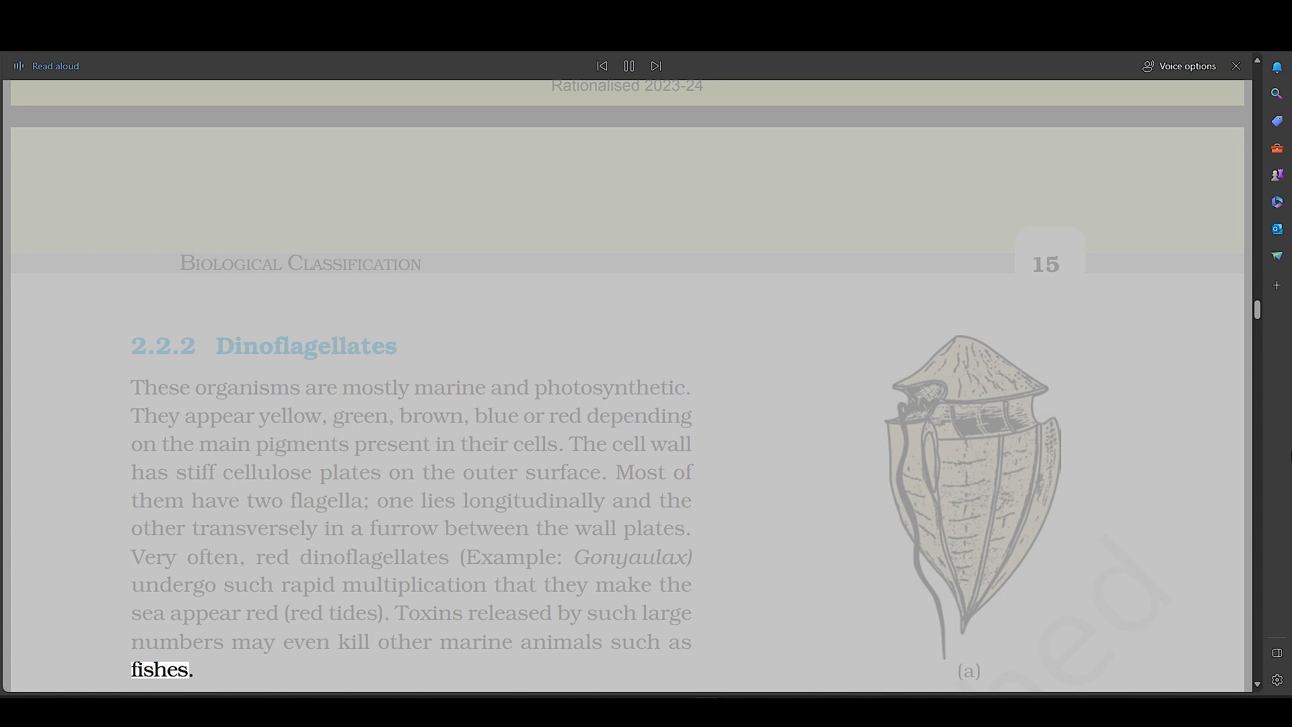
# Step: Scroll down through the protozoan groups and Kingdom Fungi reproduction toward the Phycomycetes heading
pyautogui.scroll(-3)
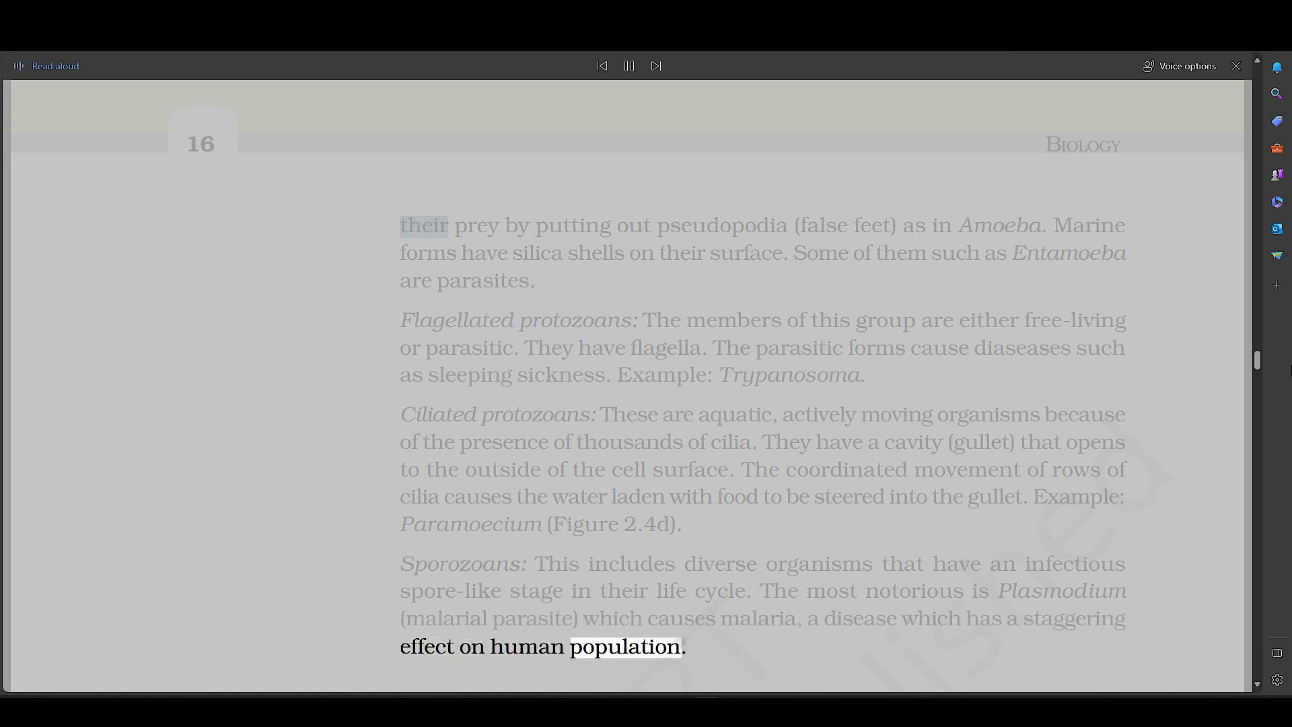
pyautogui.scroll(-3)
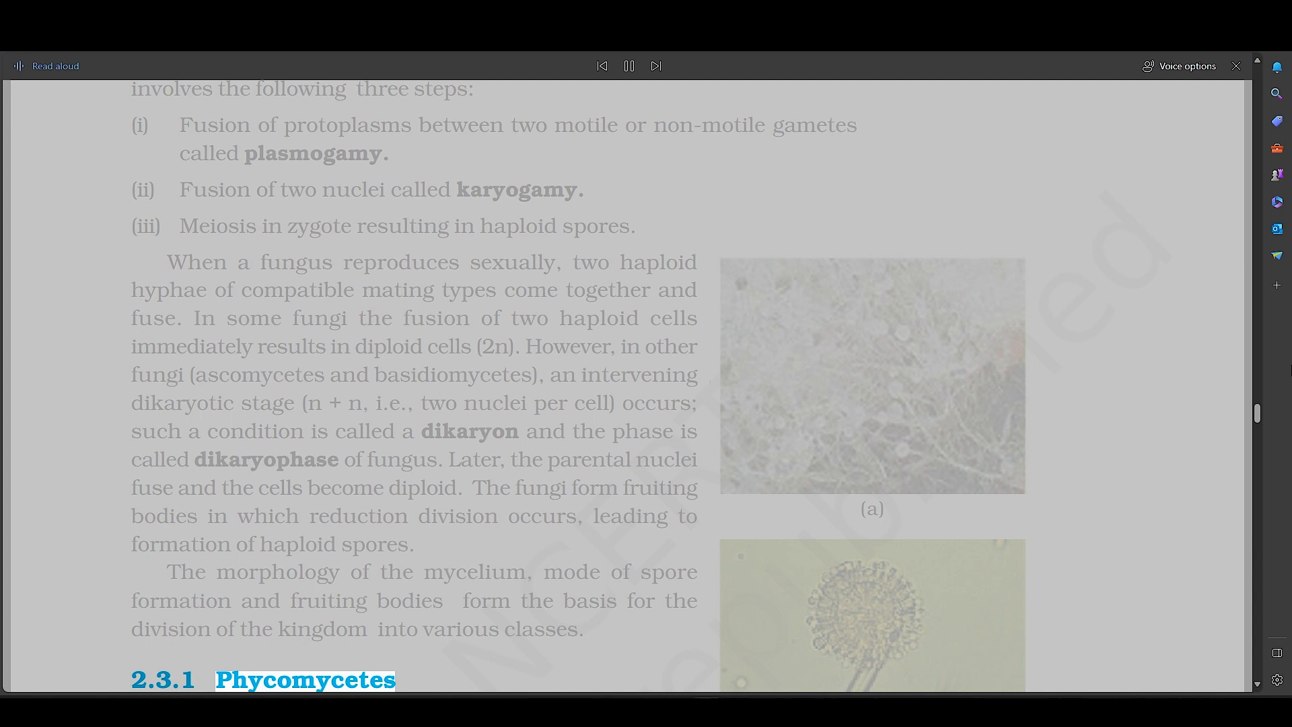
# Step: Scroll down past the dikaryon stage text and Phycomycetes into section 2.3.2 Ascomycetes
pyautogui.scroll(-3)
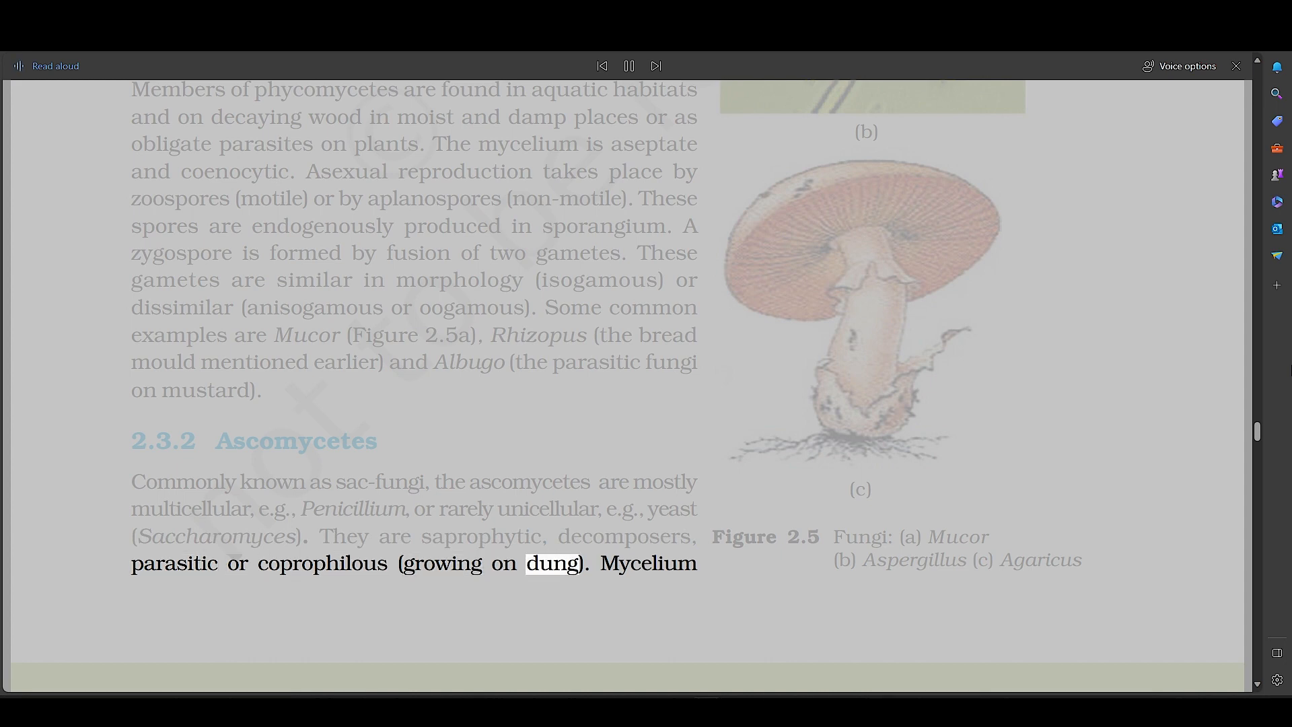
# Step: Scroll down past Basidiomycetes into section 2.3.4 Deuteromycetes
pyautogui.scroll(-3)
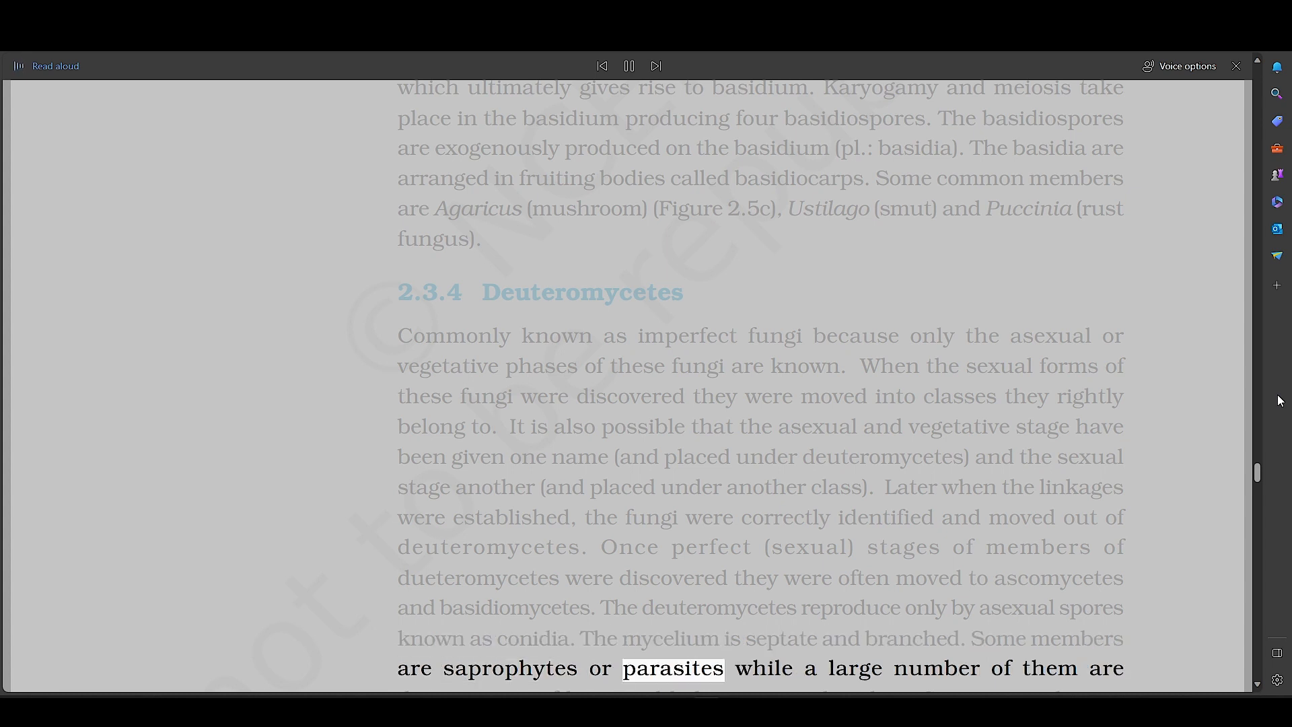
# Step: Scroll down past the fungi sections into the viruses passage on single-stranded RNA
pyautogui.scroll(-3)
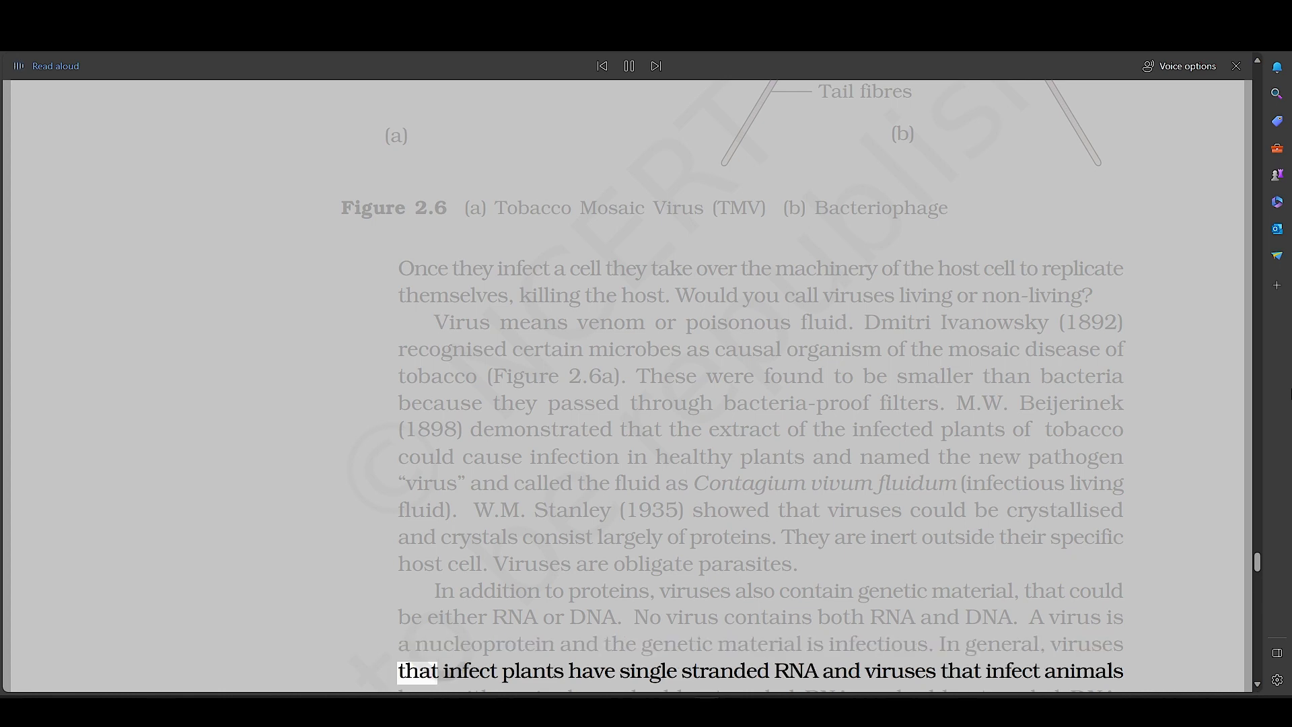
# Step: Resume Read Aloud through the end of the Viruses section into the Viroids paragraph on page 21
pyautogui.click(724, 670)
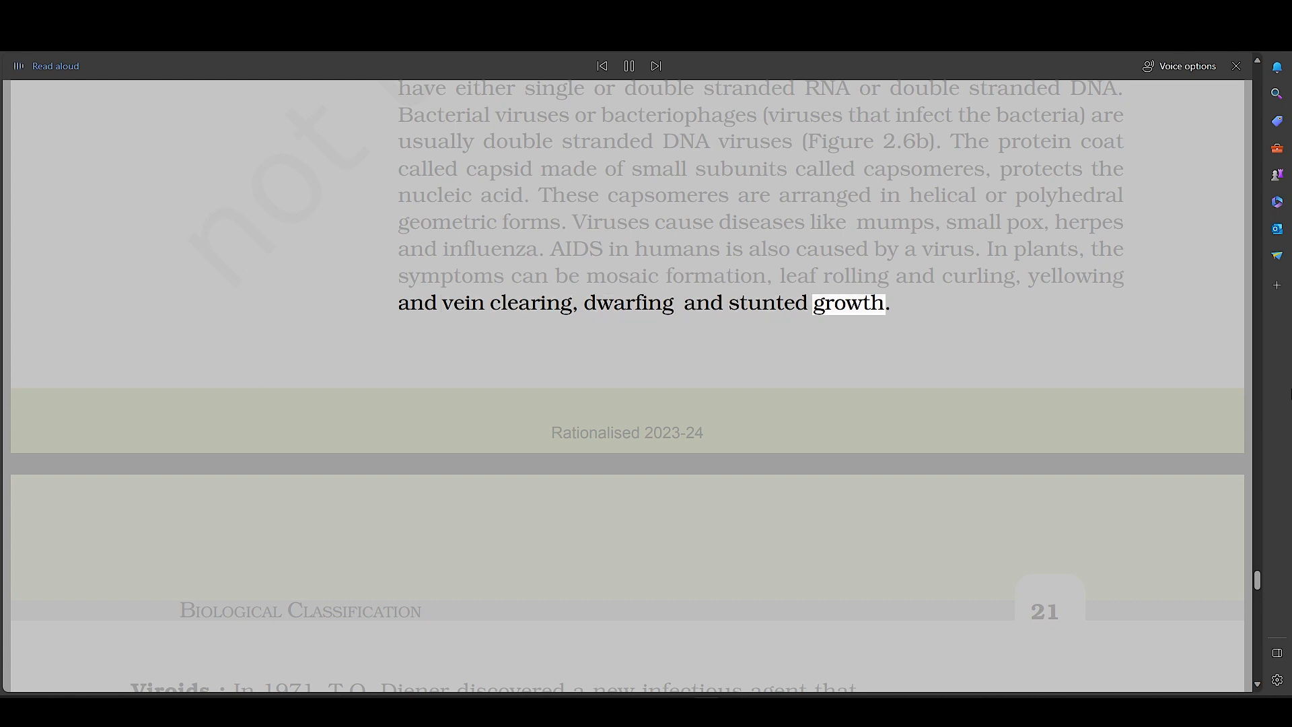
pyautogui.scroll(-3)
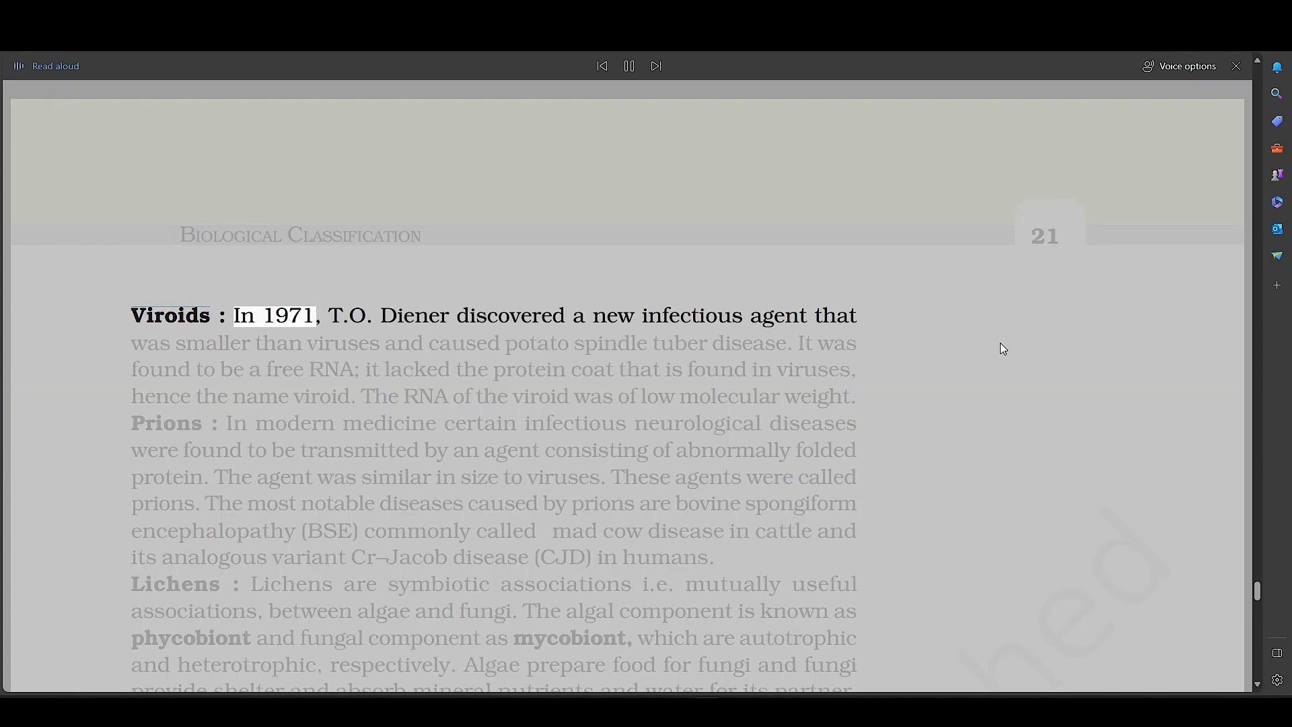